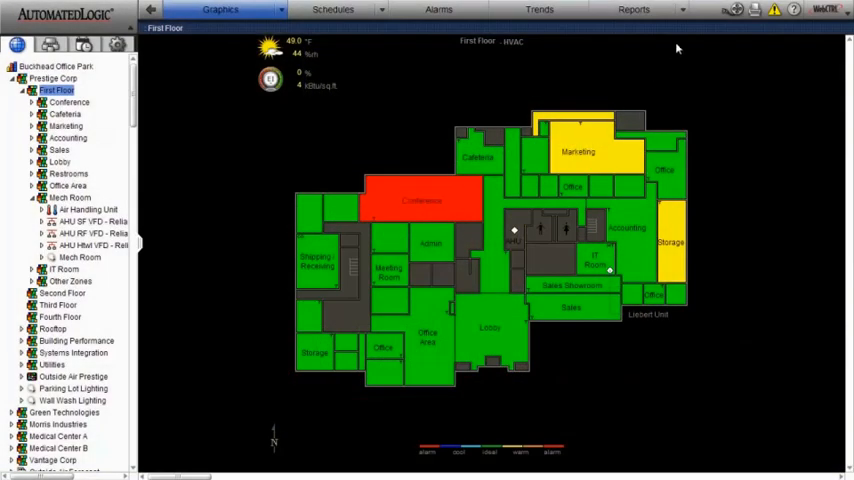
Bring up the Set up Time-lapse dialog from the First Floor HVAC floor plan
{"action": "left_click", "coordinate": [733, 10]}
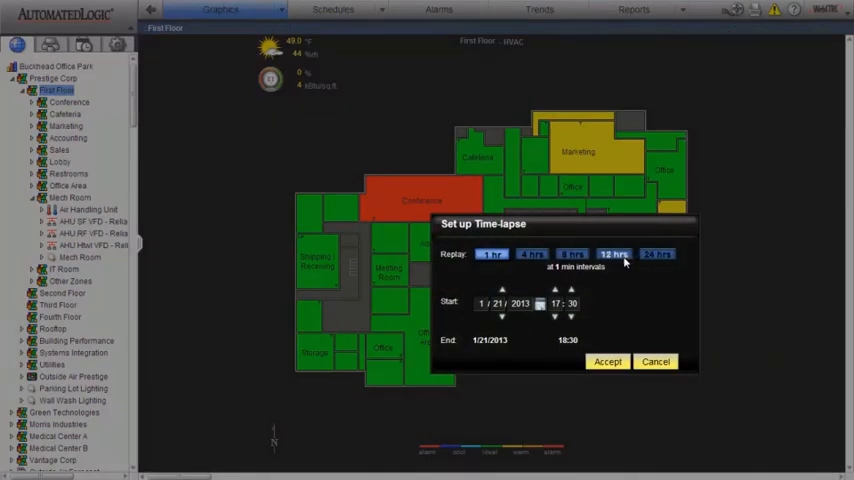
Replay a 1-hour time-lapse starting 17:30 on 1/21/2013
{"action": "left_click", "coordinate": [491, 253]}
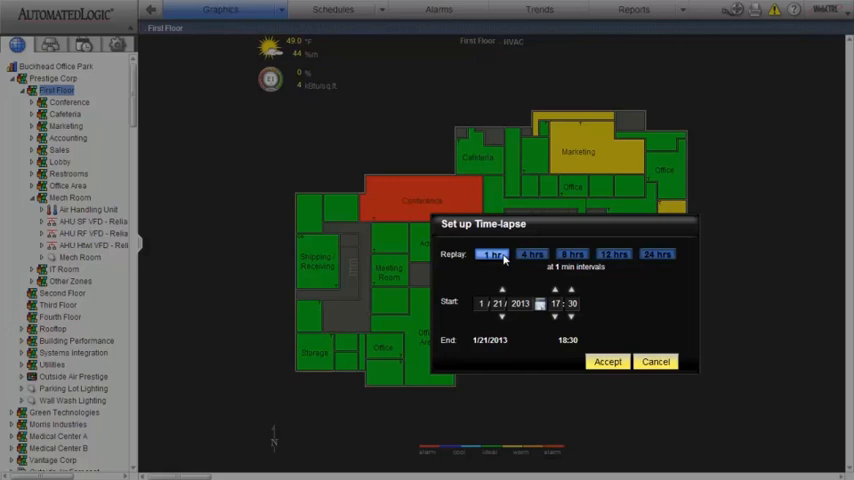
{"action": "mouse_move", "coordinate": [538, 307]}
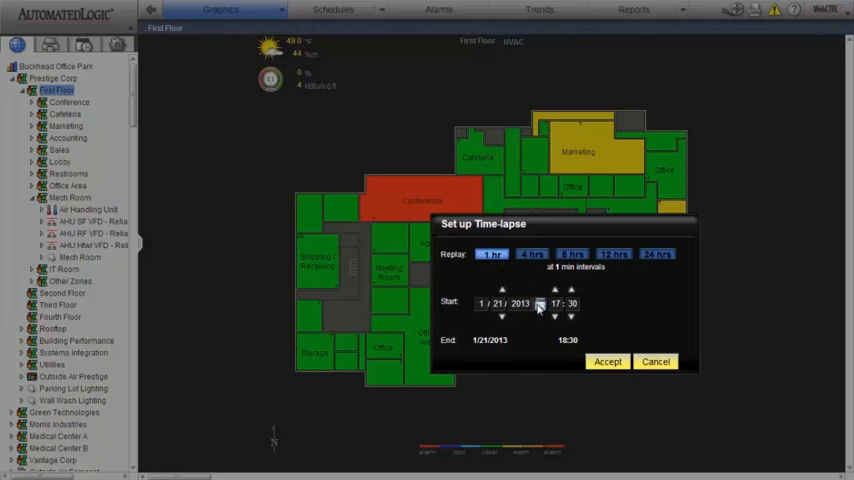
{"action": "left_click", "coordinate": [540, 303]}
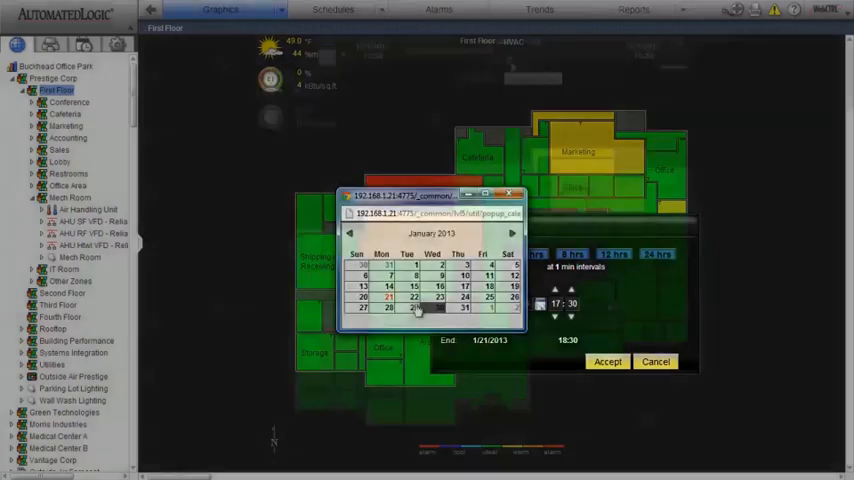
{"action": "left_click", "coordinate": [607, 361]}
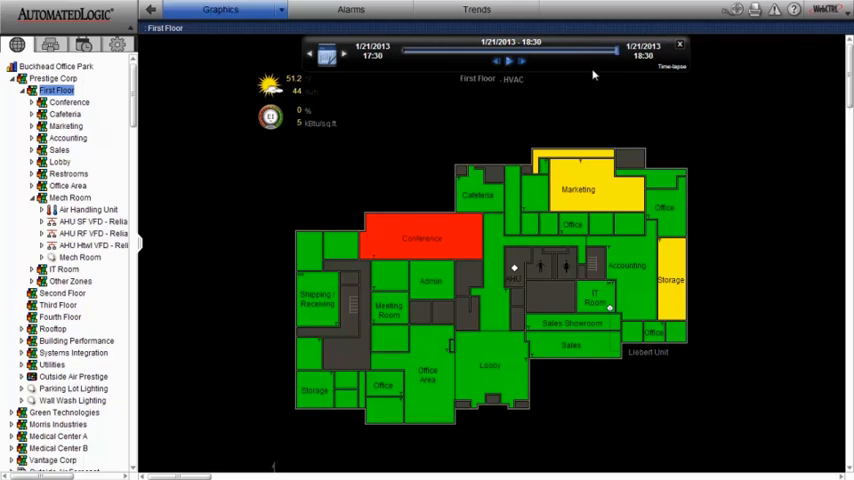
View the Conference trends, then the Air Handling Unit graphic
{"action": "left_click", "coordinate": [69, 102]}
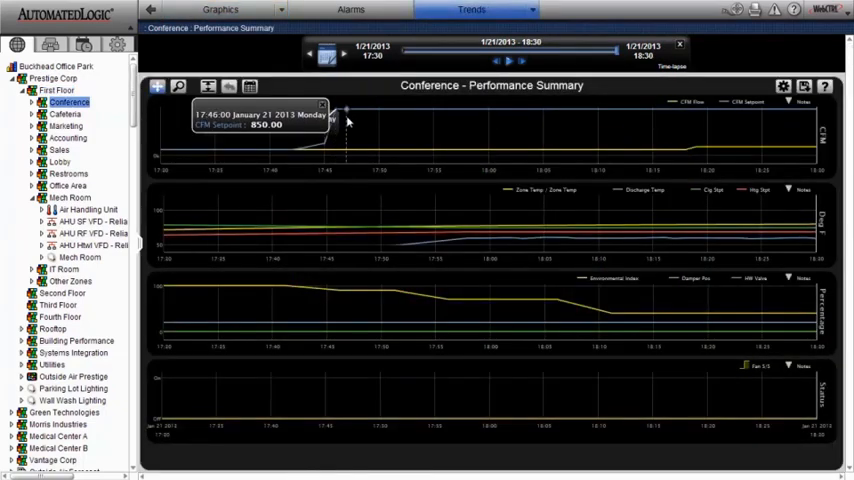
{"action": "mouse_move", "coordinate": [490, 130]}
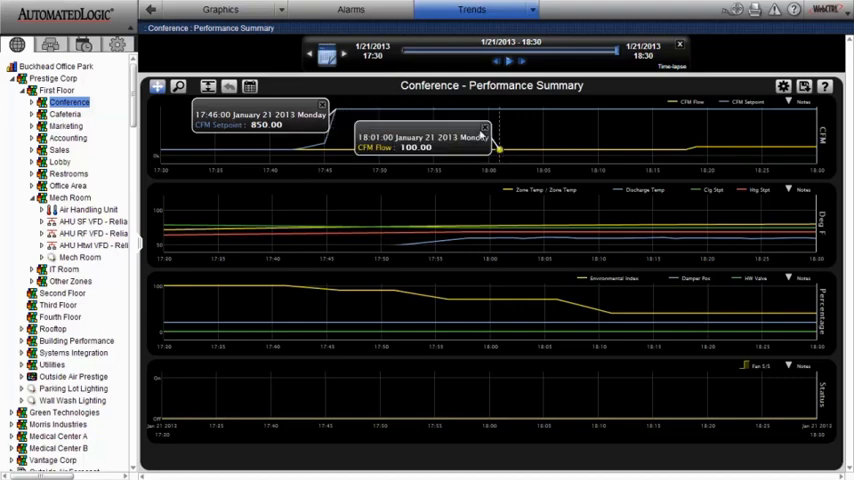
{"action": "left_click", "coordinate": [219, 9]}
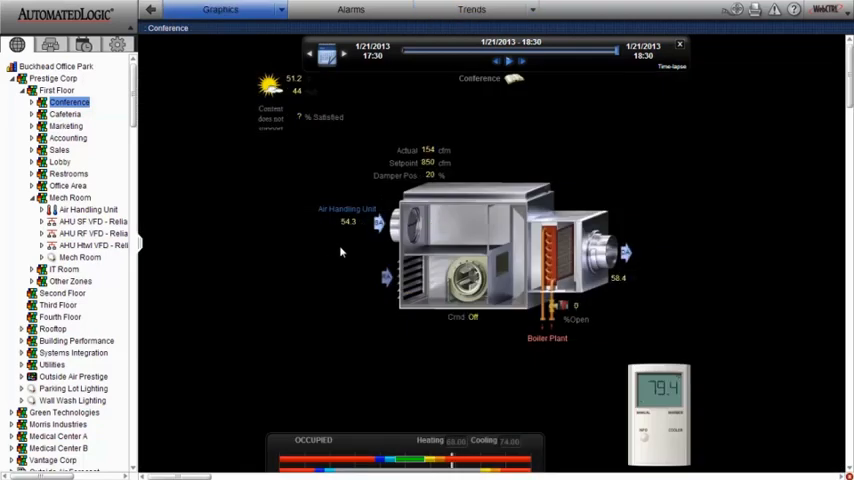
{"action": "left_click", "coordinate": [89, 209]}
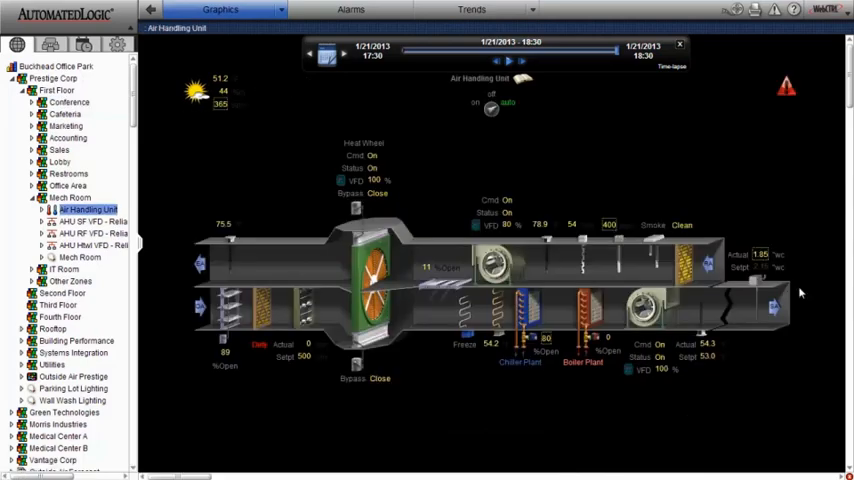